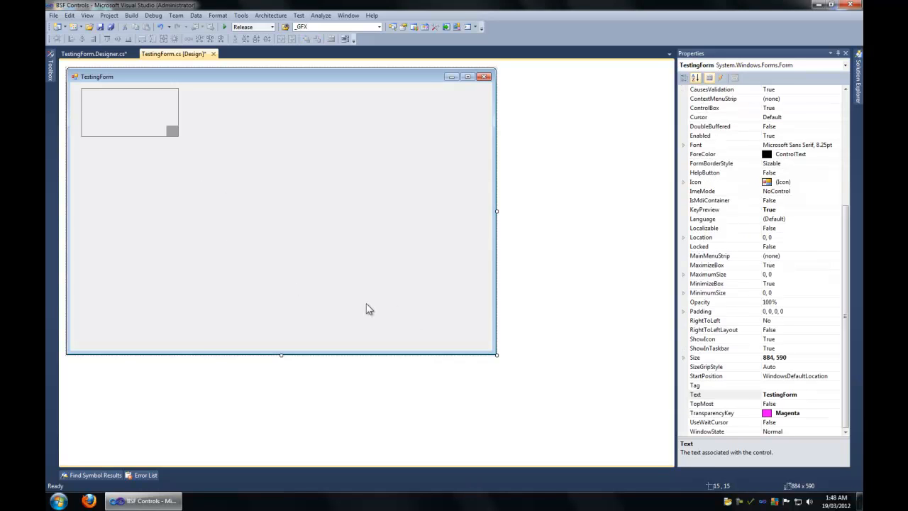
mouse_move(173, 133)
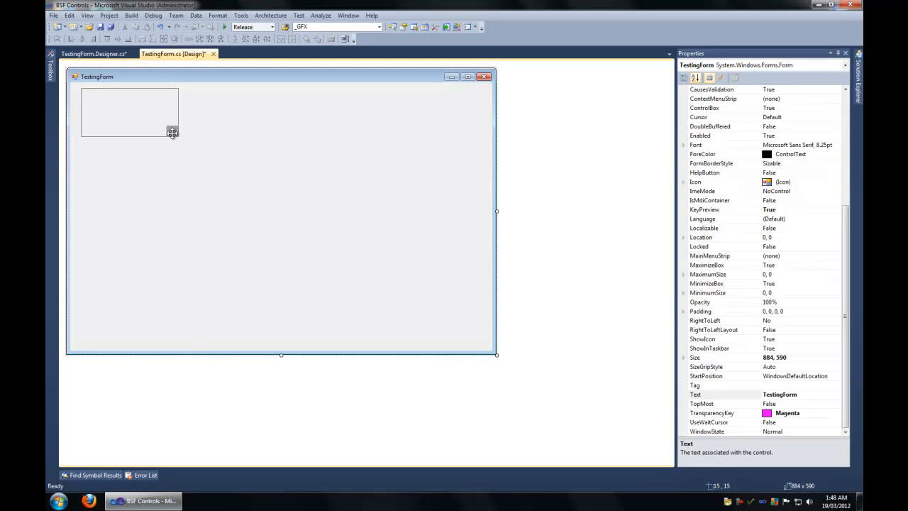
mouse_move(148, 111)
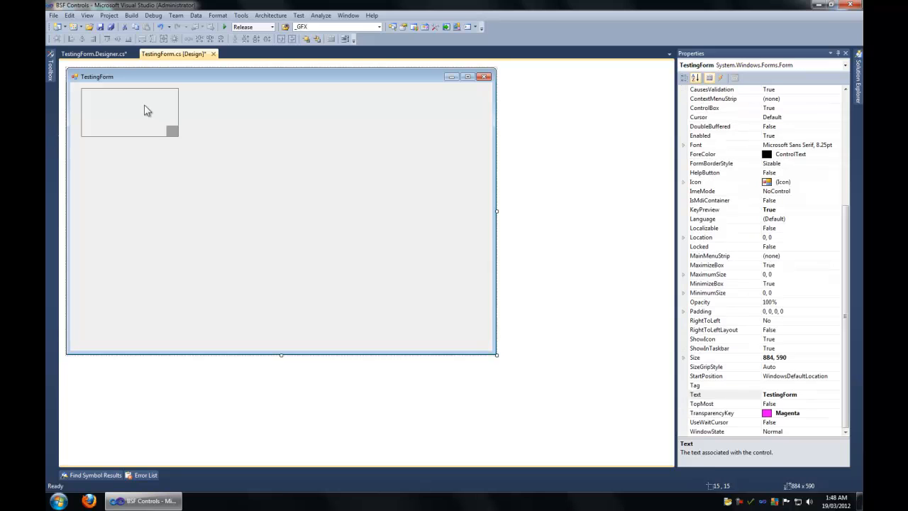
mouse_move(46, 209)
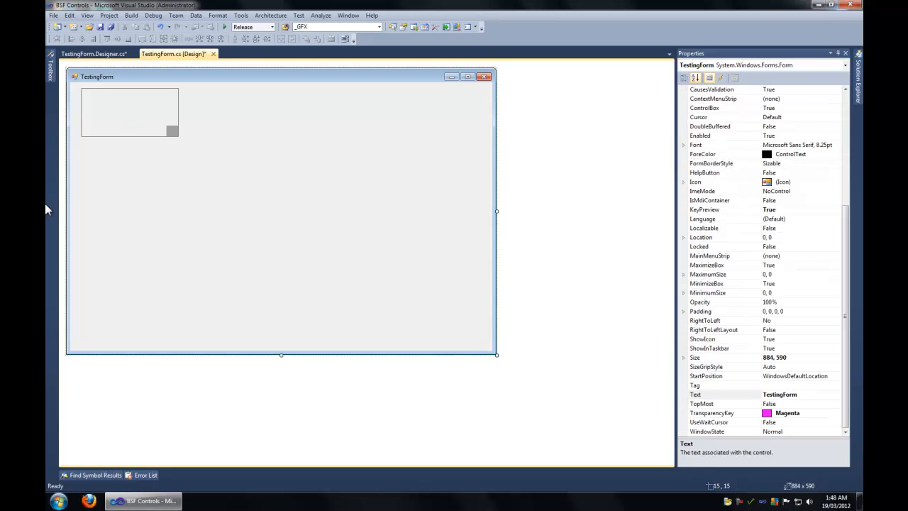
- Select resizeNode1 to show its Bottom, Right anchor, then select panel1 to show its properties
left_click(173, 130)
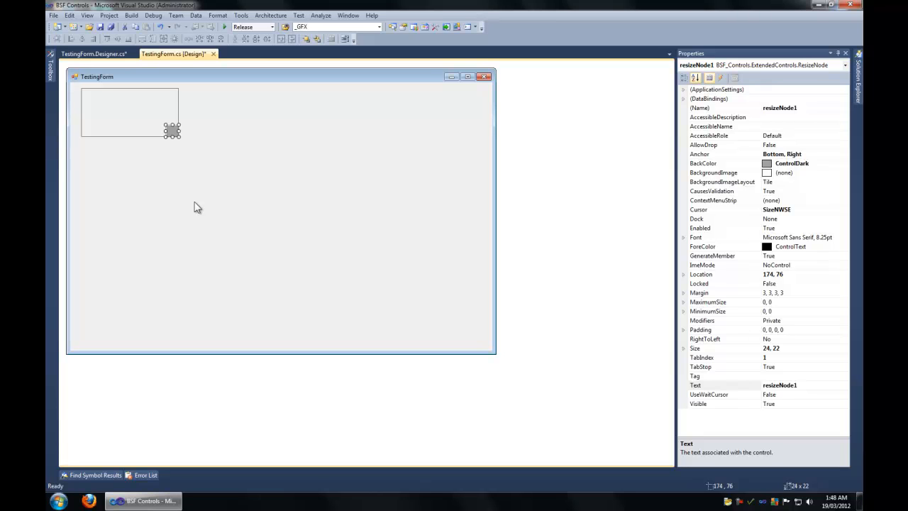
mouse_move(181, 210)
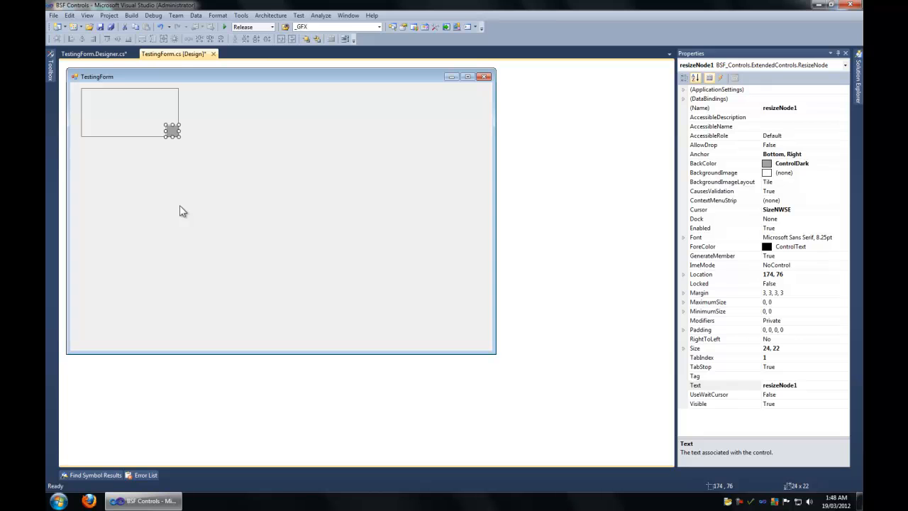
left_click(131, 112)
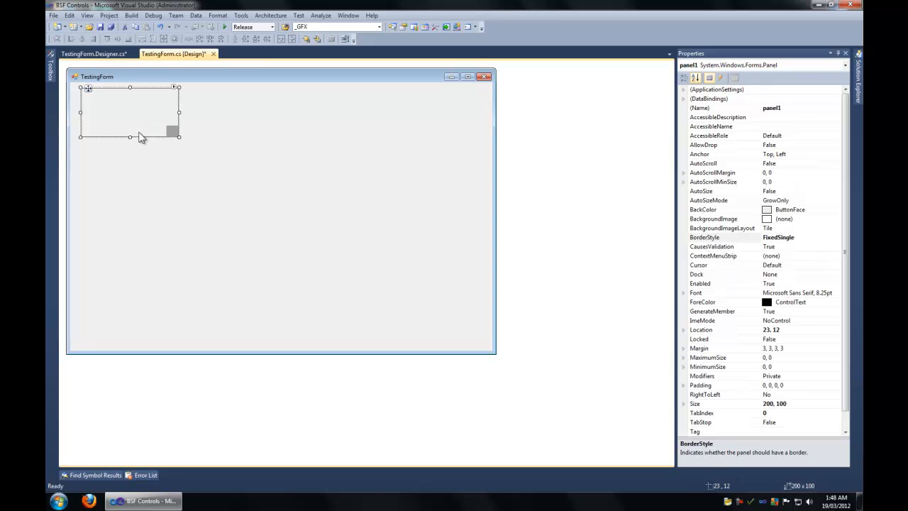
mouse_move(261, 133)
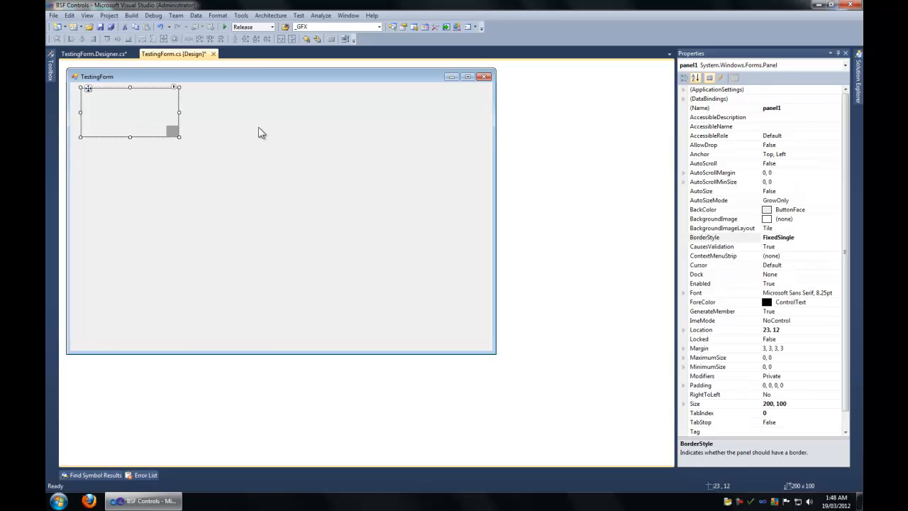
mouse_move(119, 128)
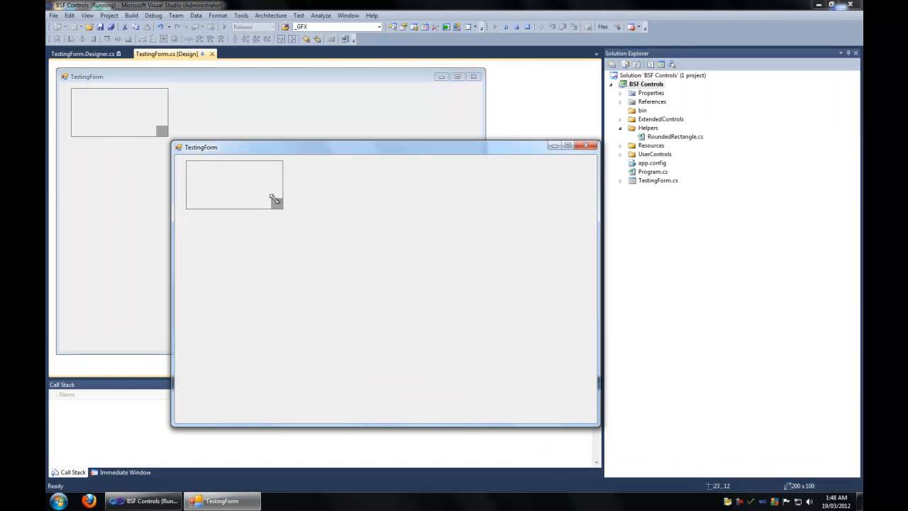
- Enlarge panel1 on the running TestingForm by dragging its ResizeNode grip outward
left_click_drag(275, 206, 354, 246)
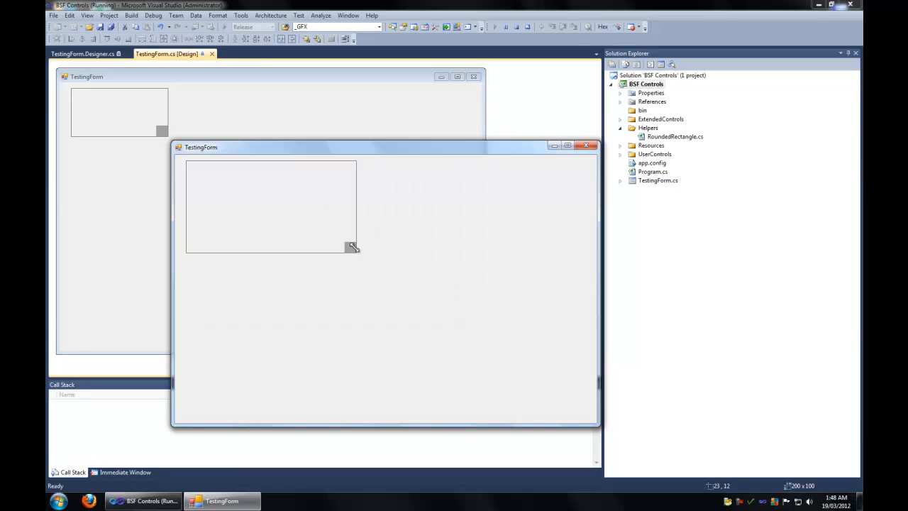
left_click_drag(352, 247, 305, 234)
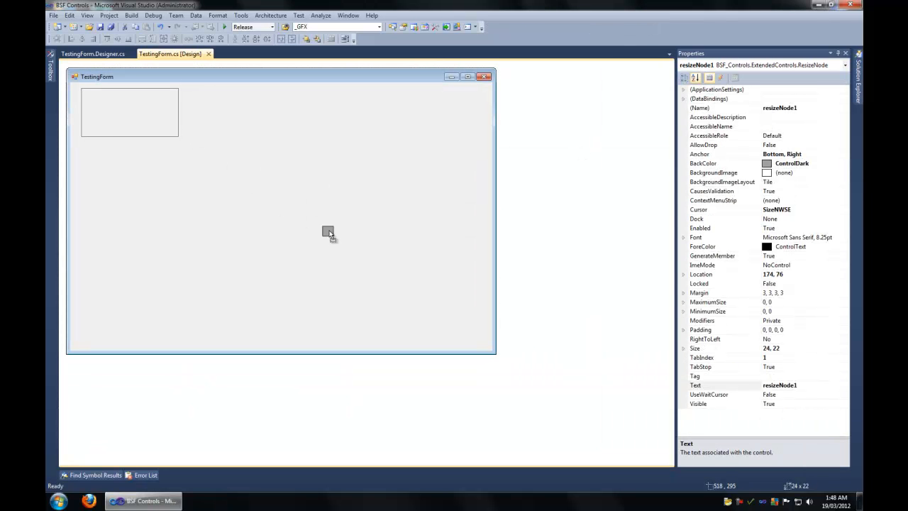
mouse_move(431, 286)
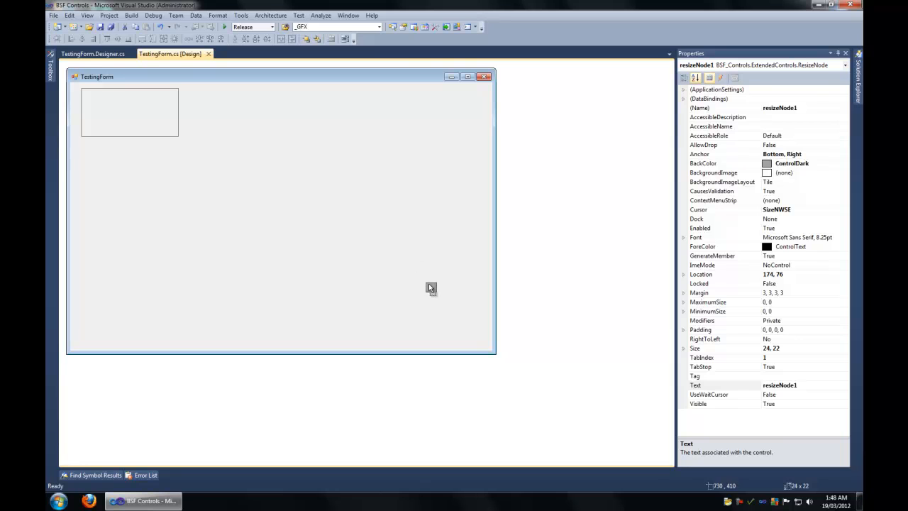
- Drop resizeNode1 at TestingForm's bottom-right corner so the form's properties appear
left_click(284, 248)
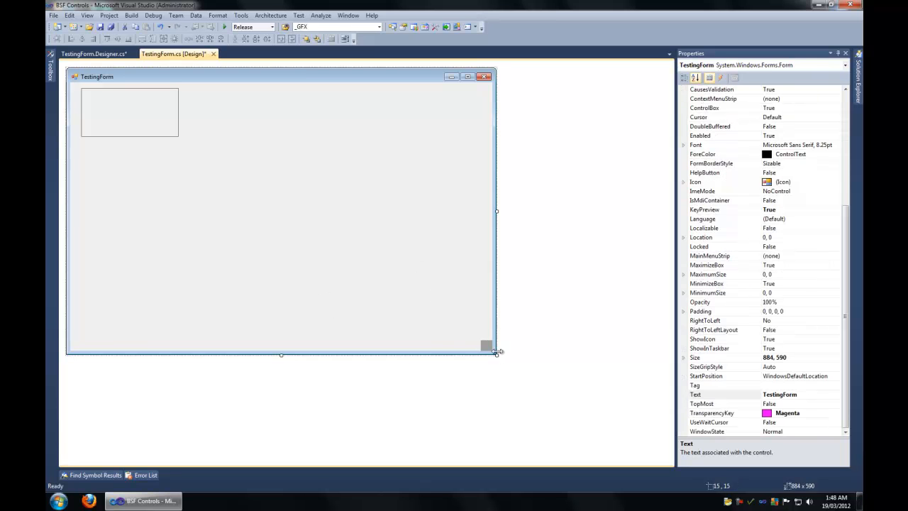
mouse_move(474, 352)
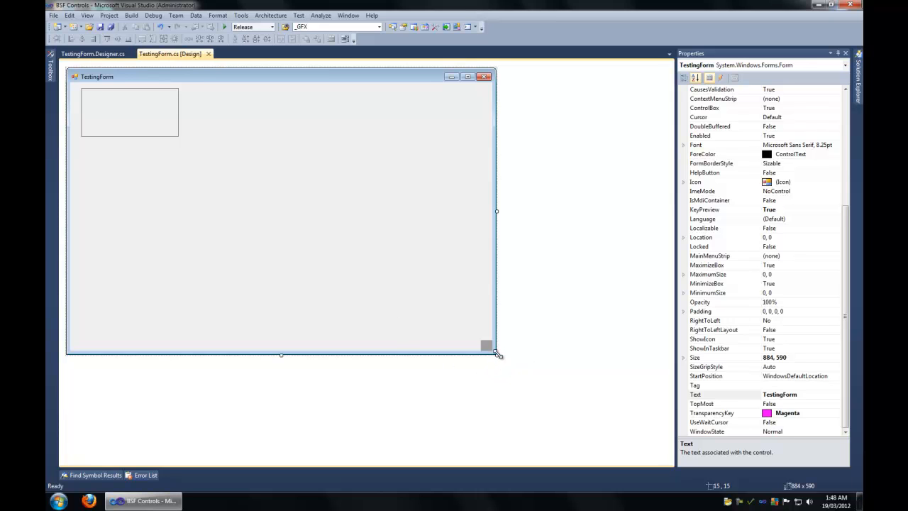
mouse_move(502, 362)
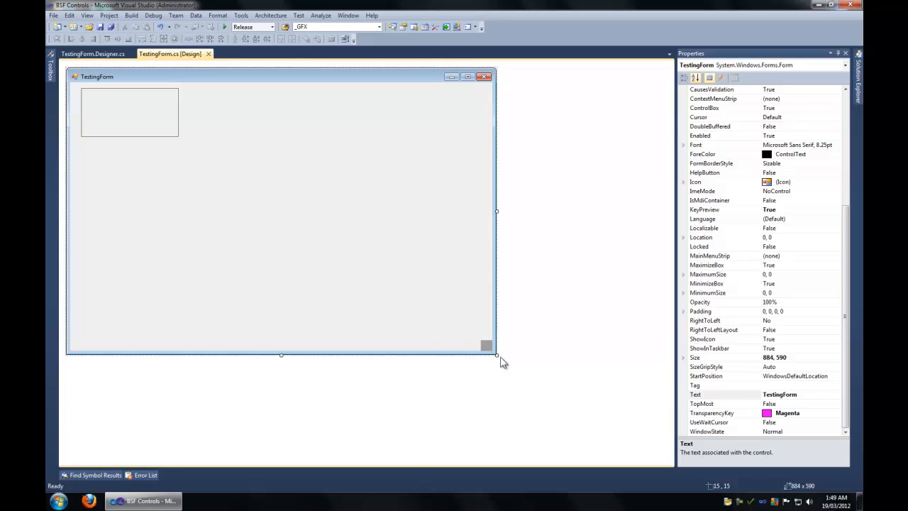
mouse_move(426, 342)
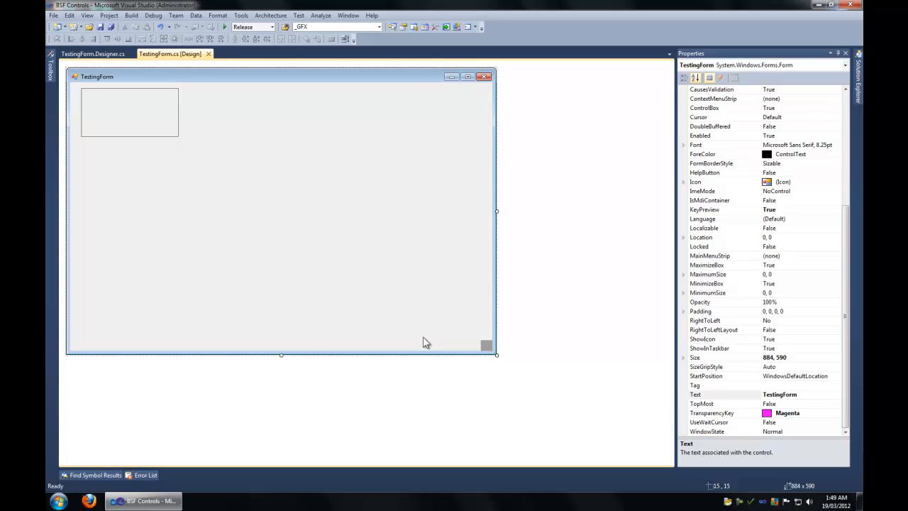
mouse_move(230, 178)
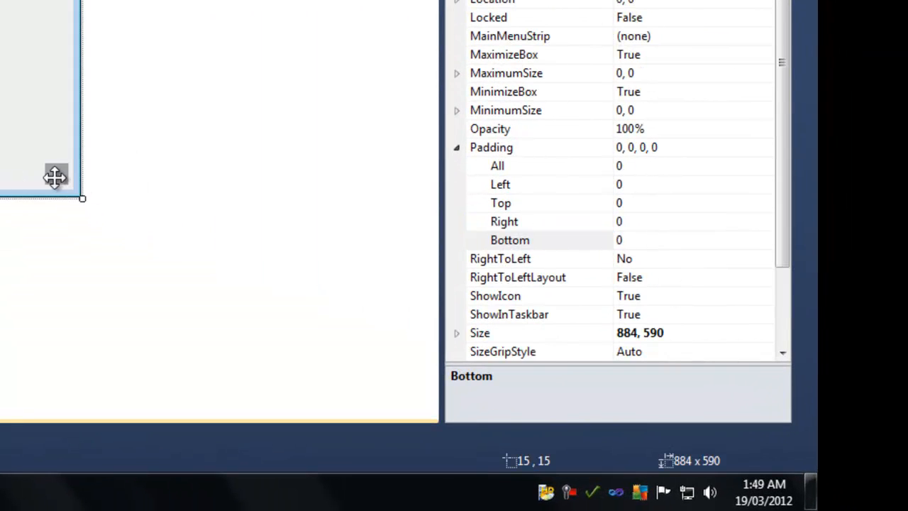
mouse_move(68, 206)
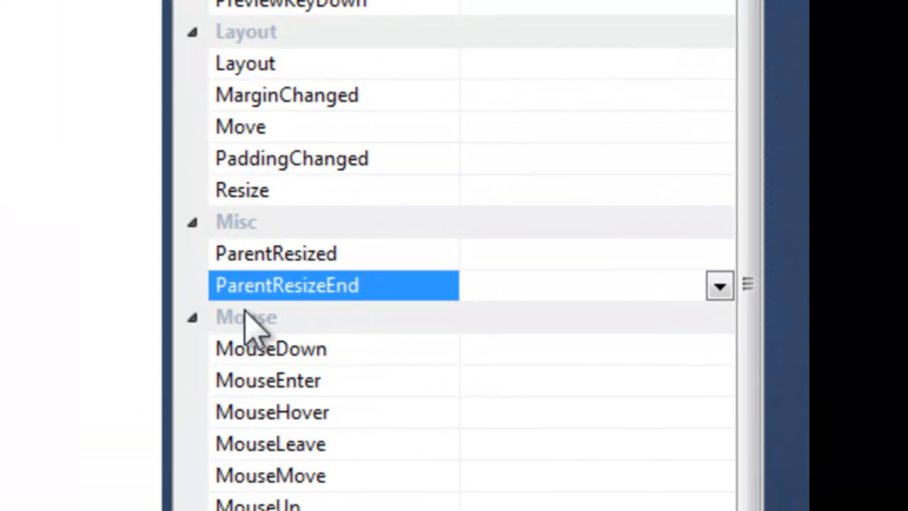
mouse_move(347, 312)
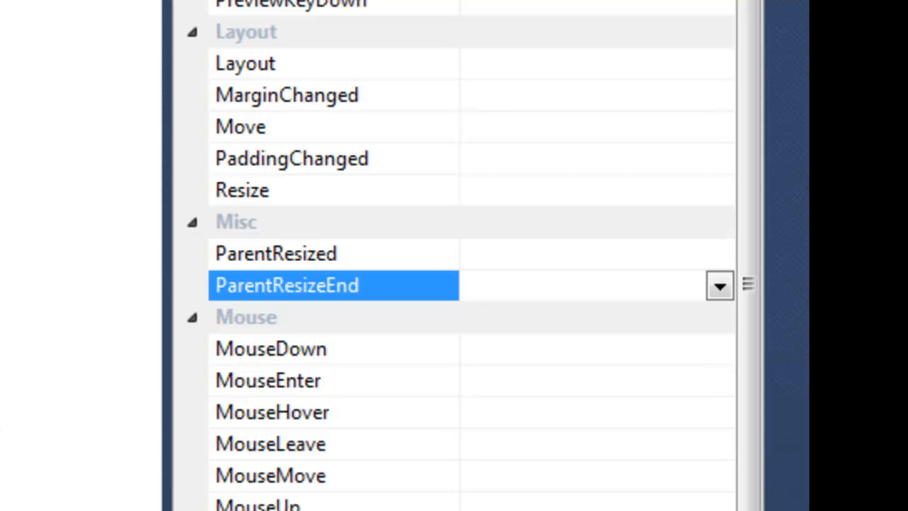
mouse_move(355, 312)
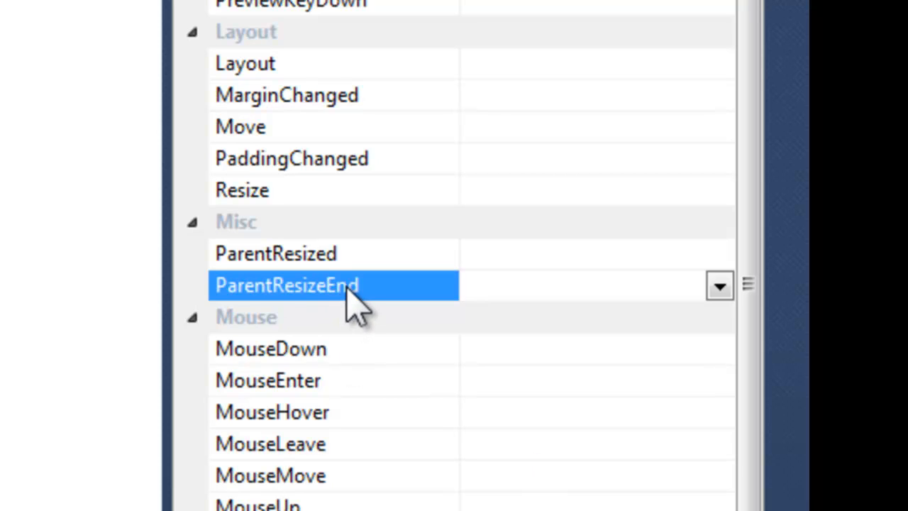
- Highlight the ParentResized event under Misc in the control's event list
left_click(275, 252)
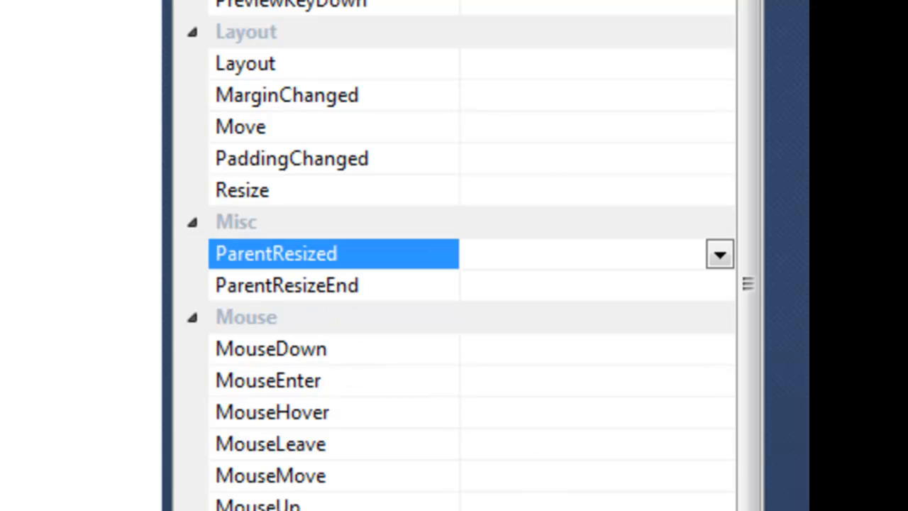
mouse_move(347, 305)
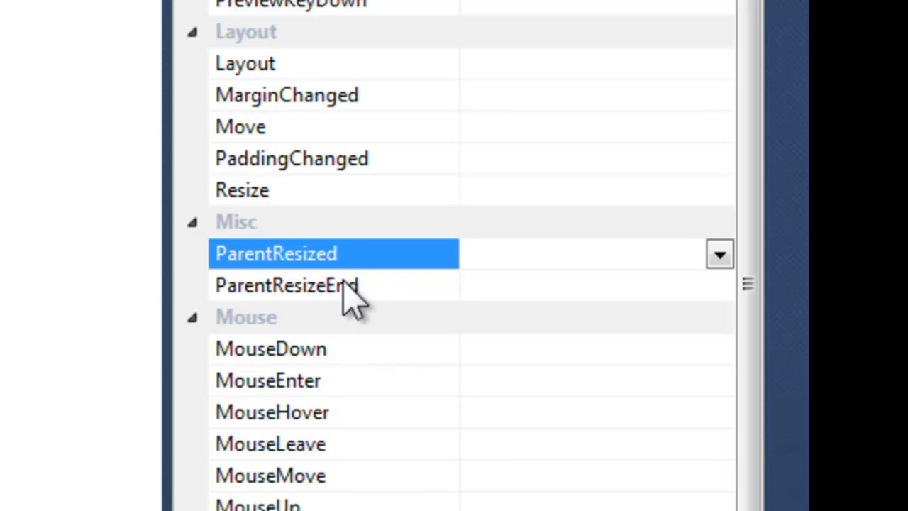
mouse_move(351, 300)
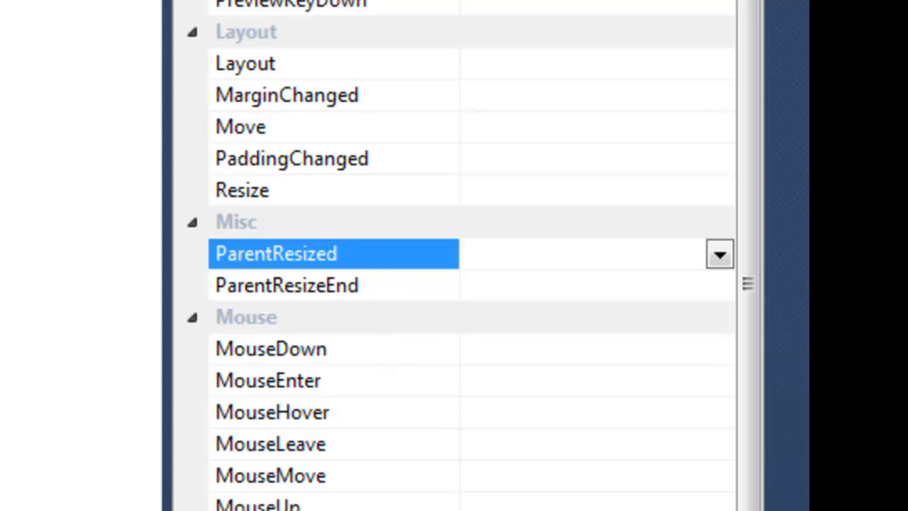